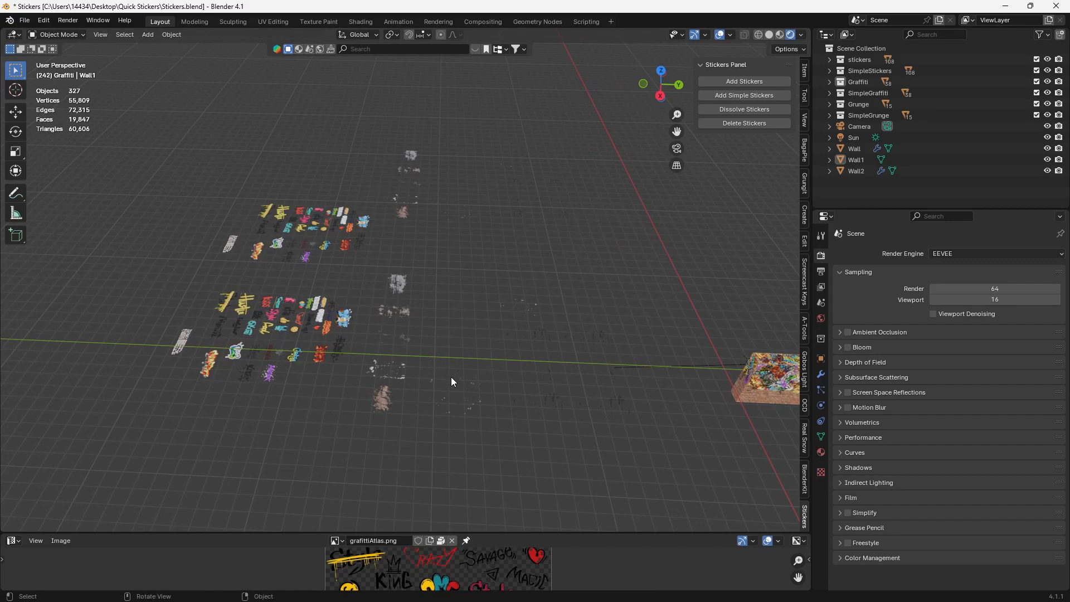
{"action": "mouse_move", "coordinate": [450, 375]}
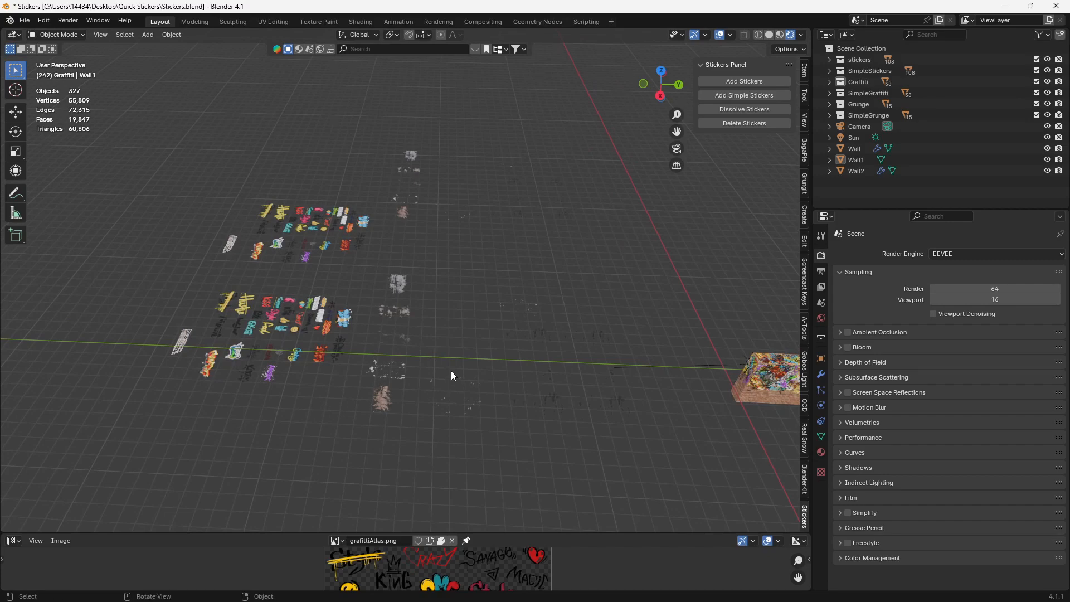
{"action": "mouse_move", "coordinate": [535, 261]}
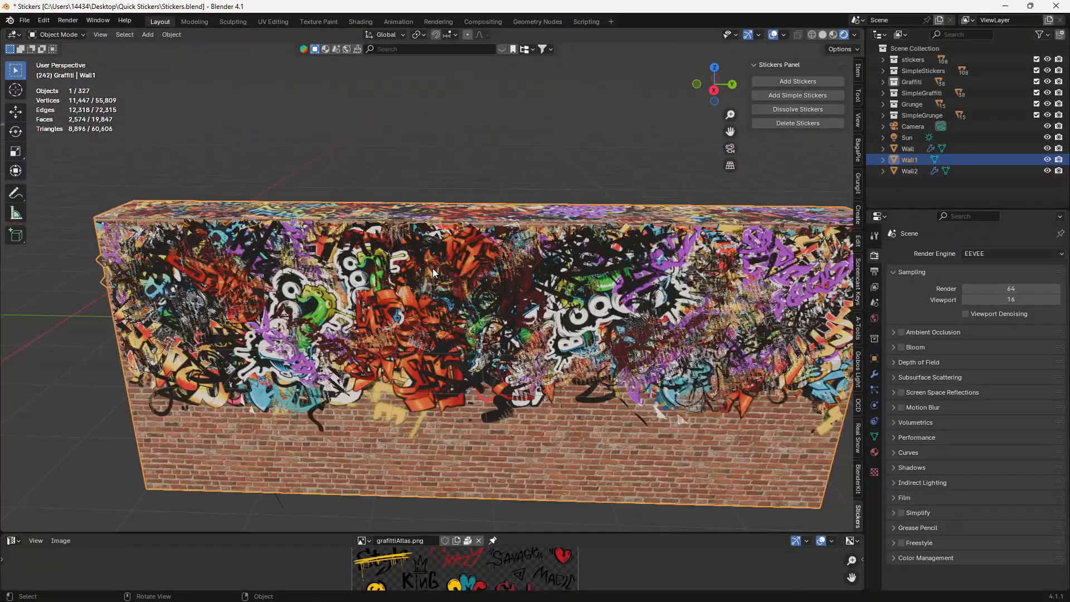
Switch the render engine from EEVEE to Cycles and select the middle Wall
{"action": "left_click", "coordinate": [1010, 253]}
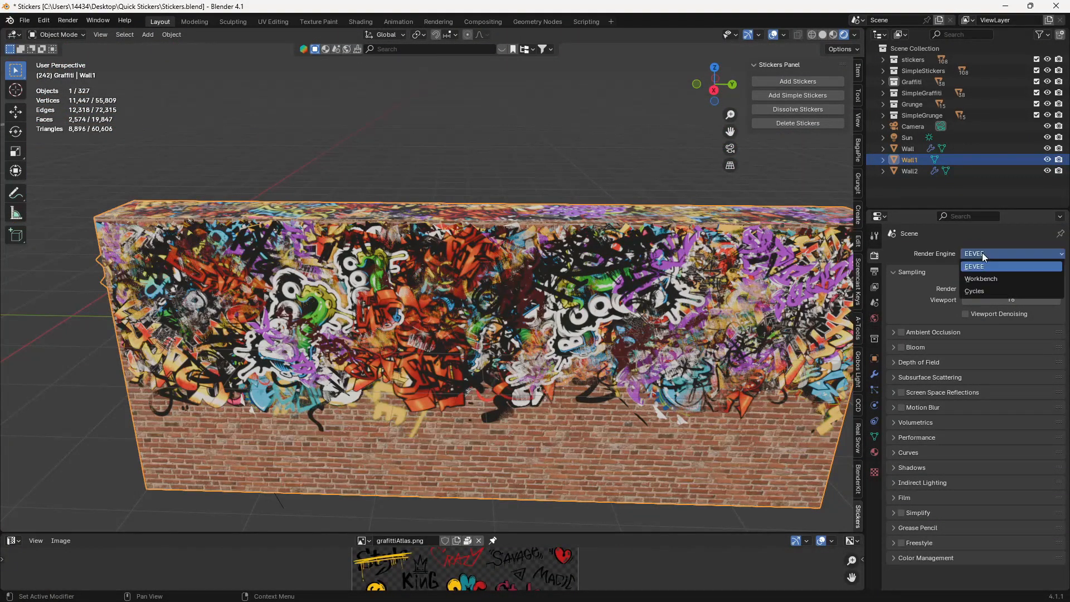
{"action": "left_click", "coordinate": [975, 291]}
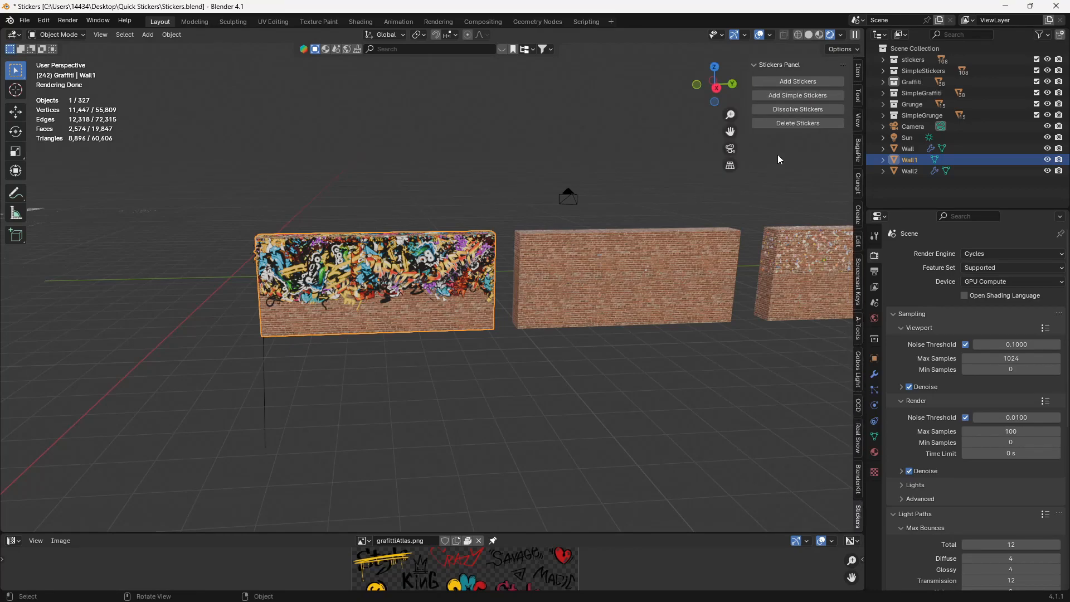
{"action": "left_click", "coordinate": [622, 311]}
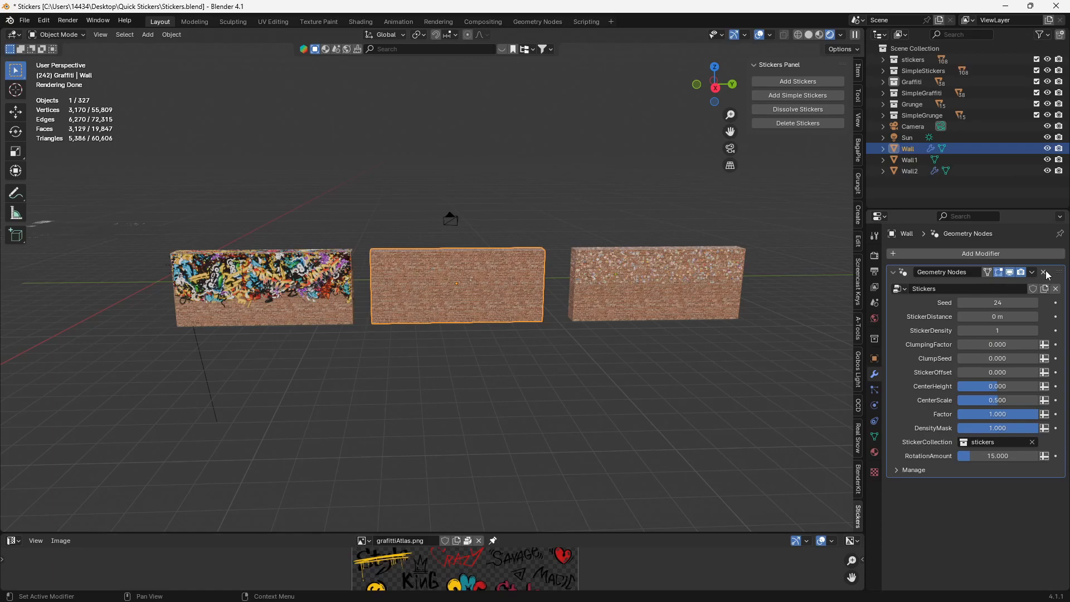
Replace the Wall's Stickers modifier with an empty geometry nodes modifier and add simple stickers
{"action": "left_click", "coordinate": [1055, 272]}
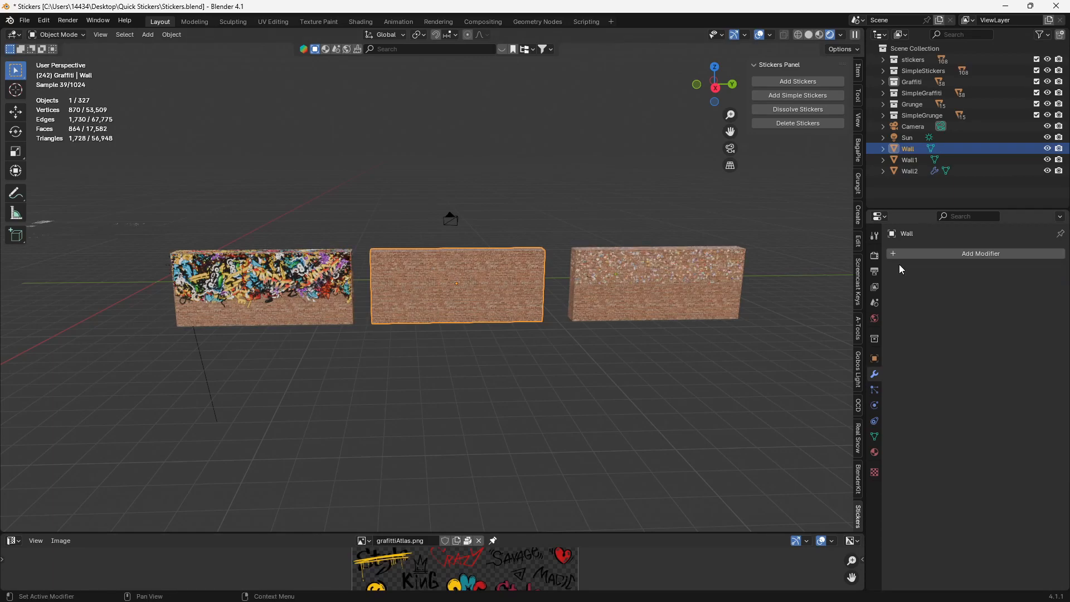
{"action": "left_click", "coordinate": [980, 253]}
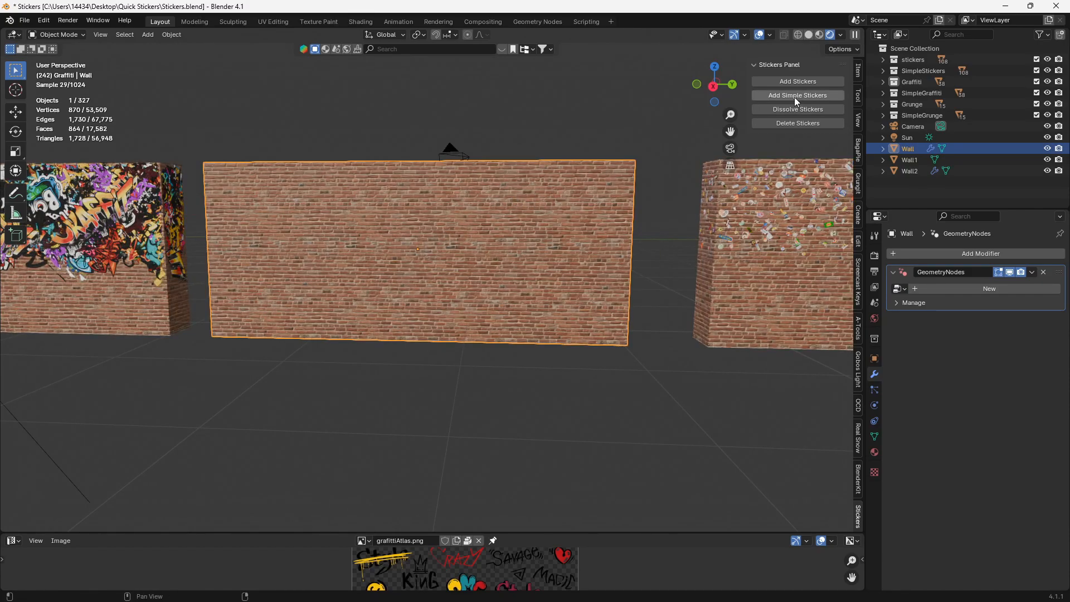
{"action": "left_click", "coordinate": [797, 94]}
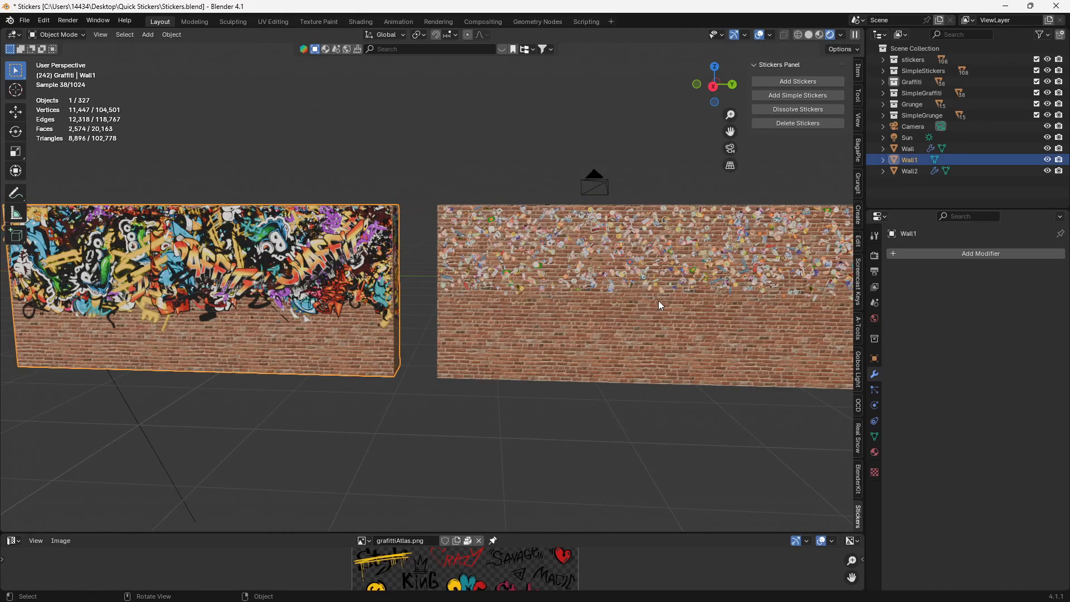
Select the middle wall and set its StickerCollection to a graffiti collection
{"action": "left_click", "coordinate": [909, 148]}
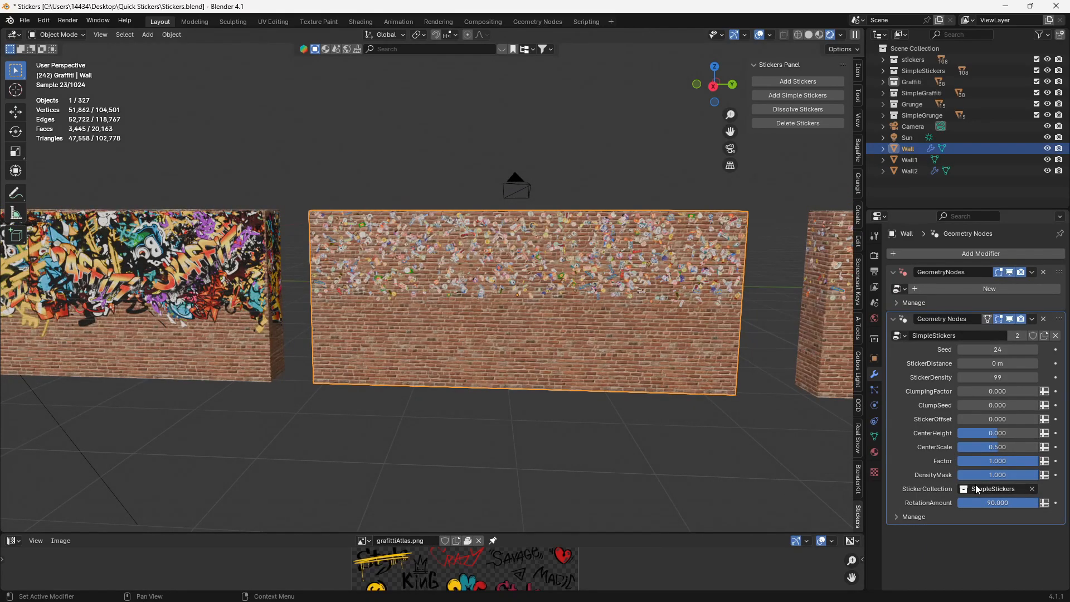
{"action": "left_click", "coordinate": [992, 489]}
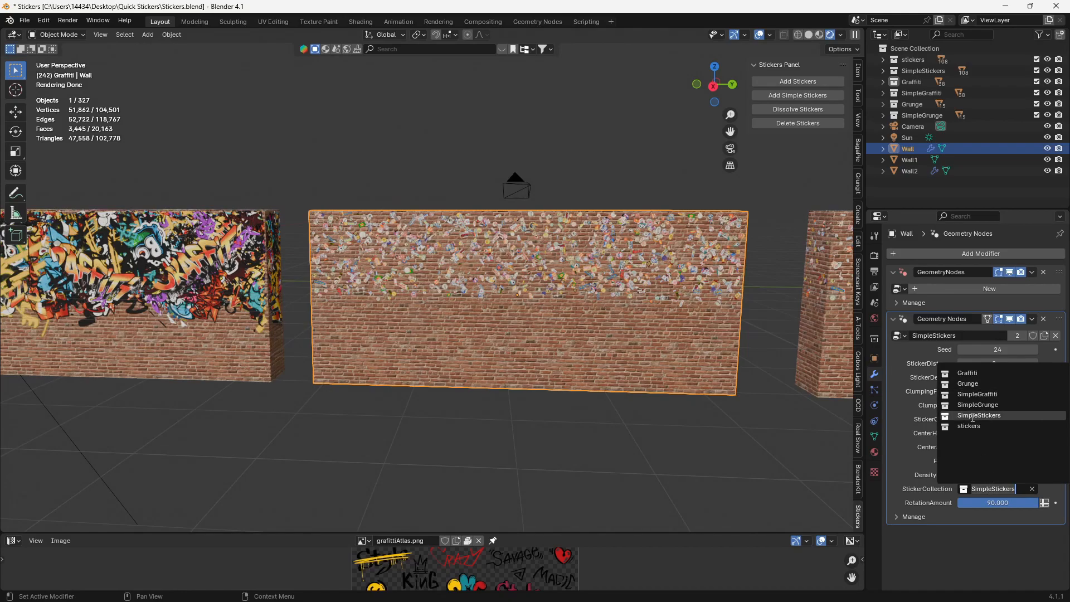
{"action": "left_click", "coordinate": [967, 373]}
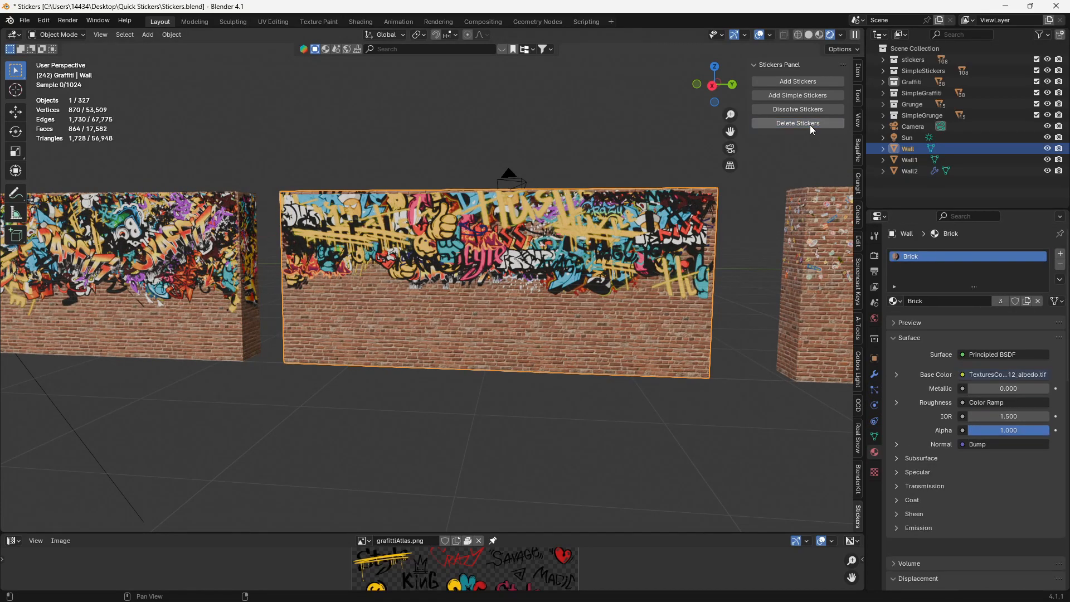
Remove the middle wall's graffiti with Delete Stickers
{"action": "left_click", "coordinate": [797, 123]}
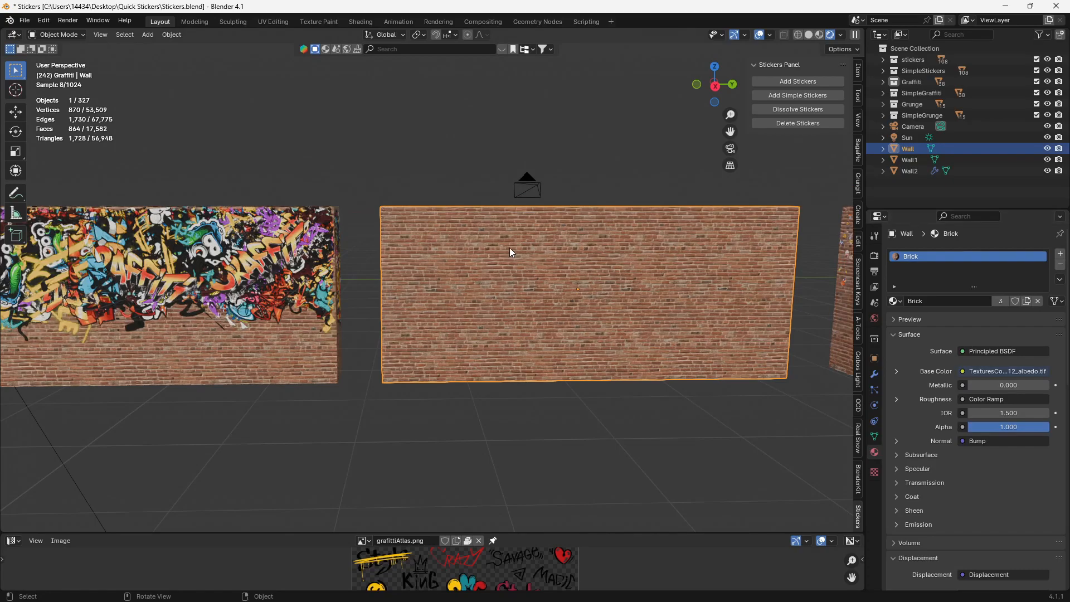
{"action": "left_click", "coordinate": [912, 126]}
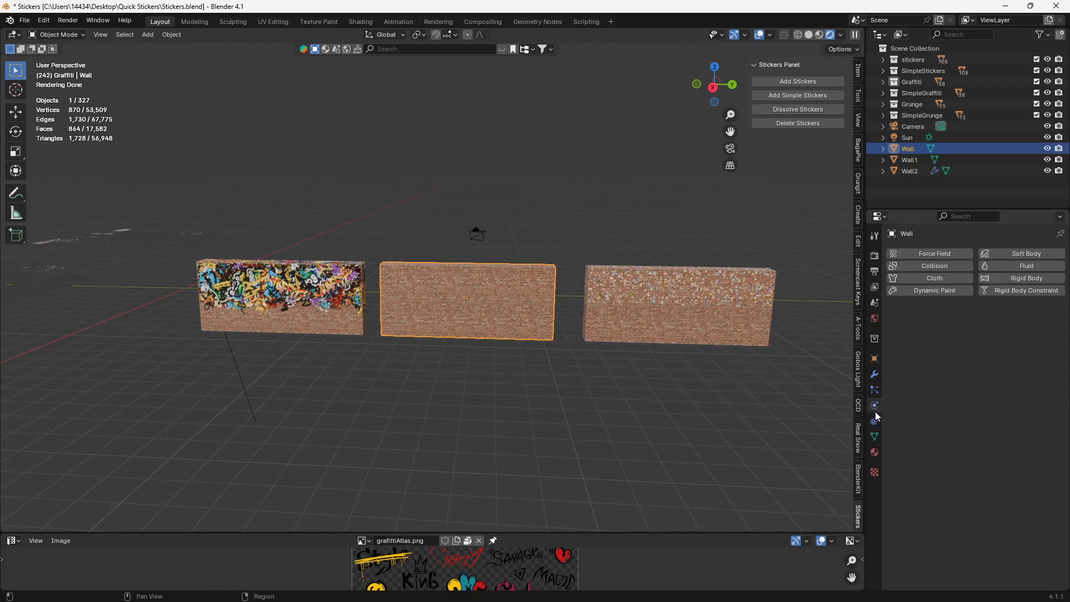
Add a Stickers modifier to the middle wall using the Graffiti collection
{"action": "left_click", "coordinate": [874, 404]}
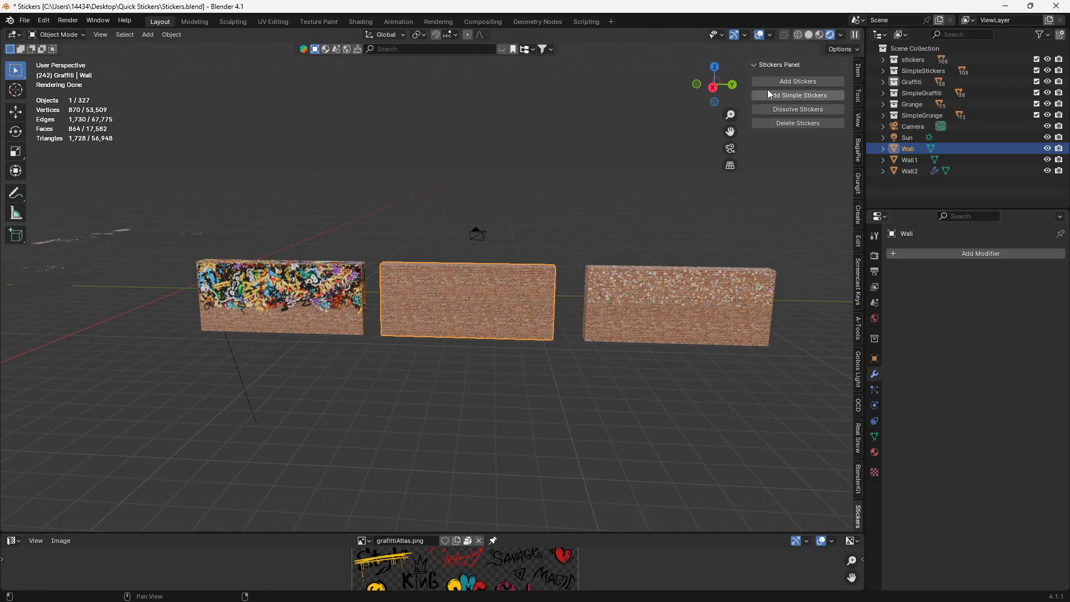
{"action": "left_click", "coordinate": [797, 94]}
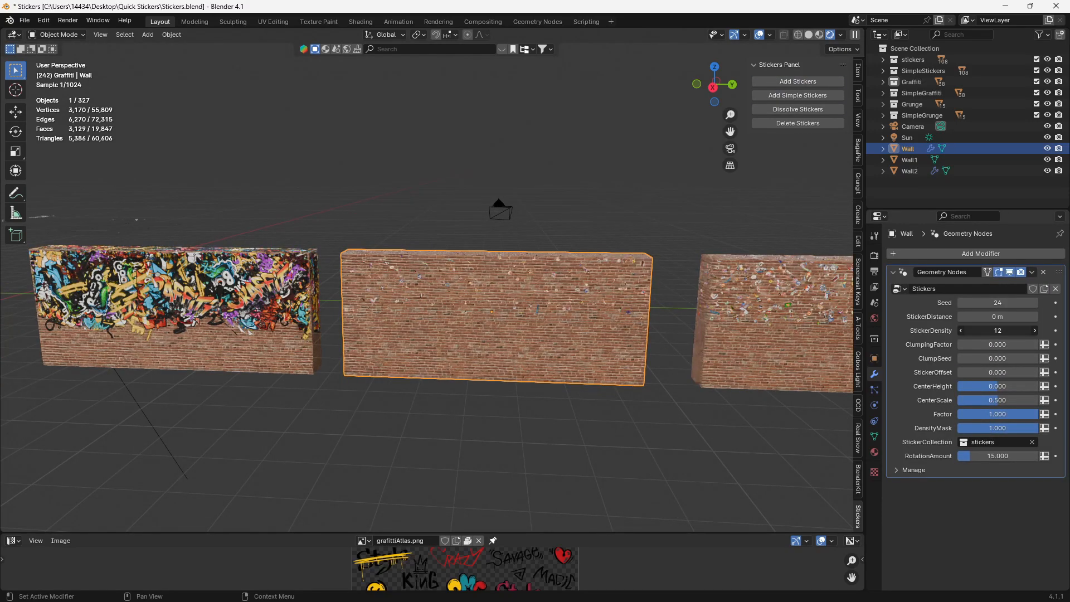
{"action": "left_click", "coordinate": [995, 441]}
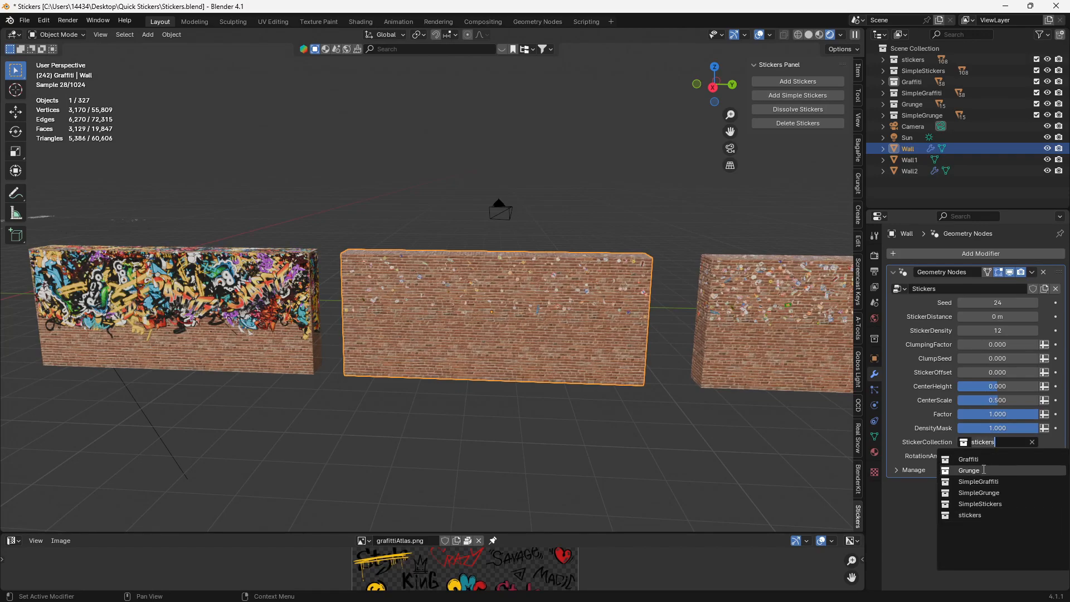
{"action": "left_click", "coordinate": [969, 459]}
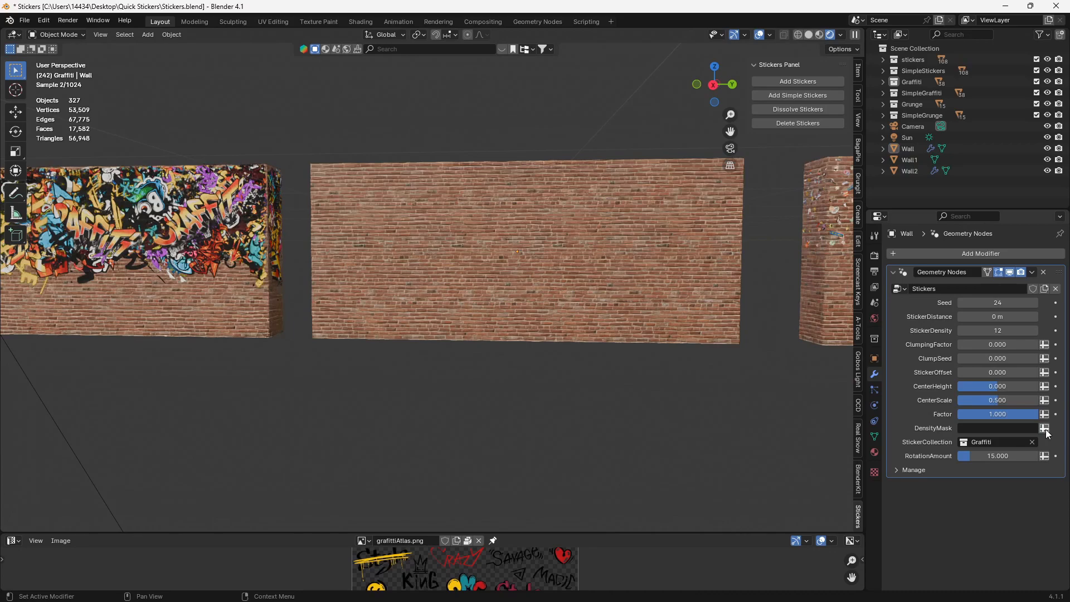
{"action": "left_click", "coordinate": [57, 34]}
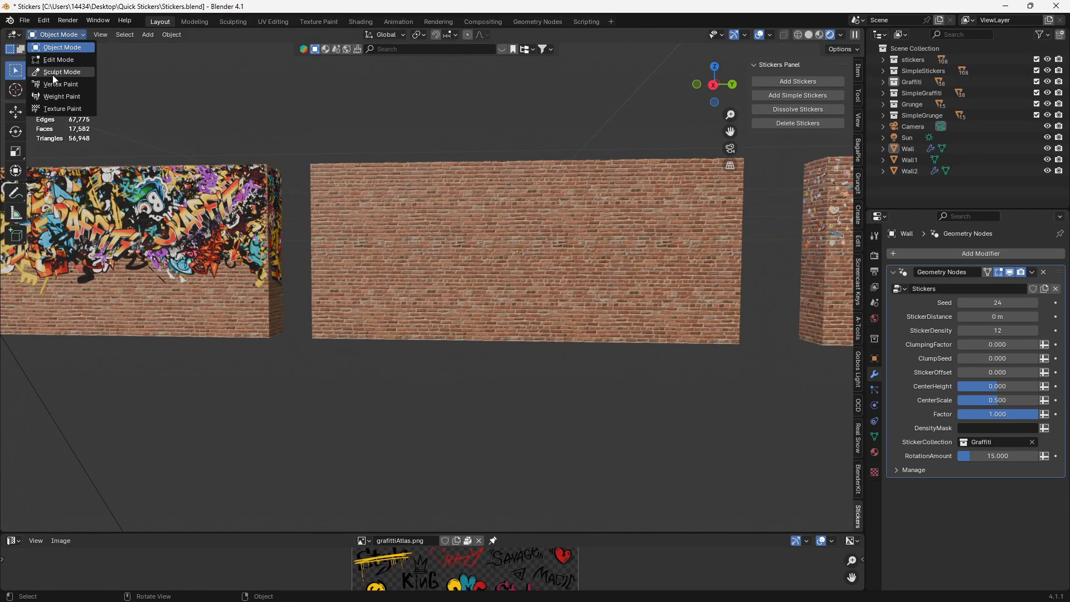
Paint a weight patch across the wall's center in Weight Paint mode, then return to Object Mode
{"action": "left_click", "coordinate": [61, 96]}
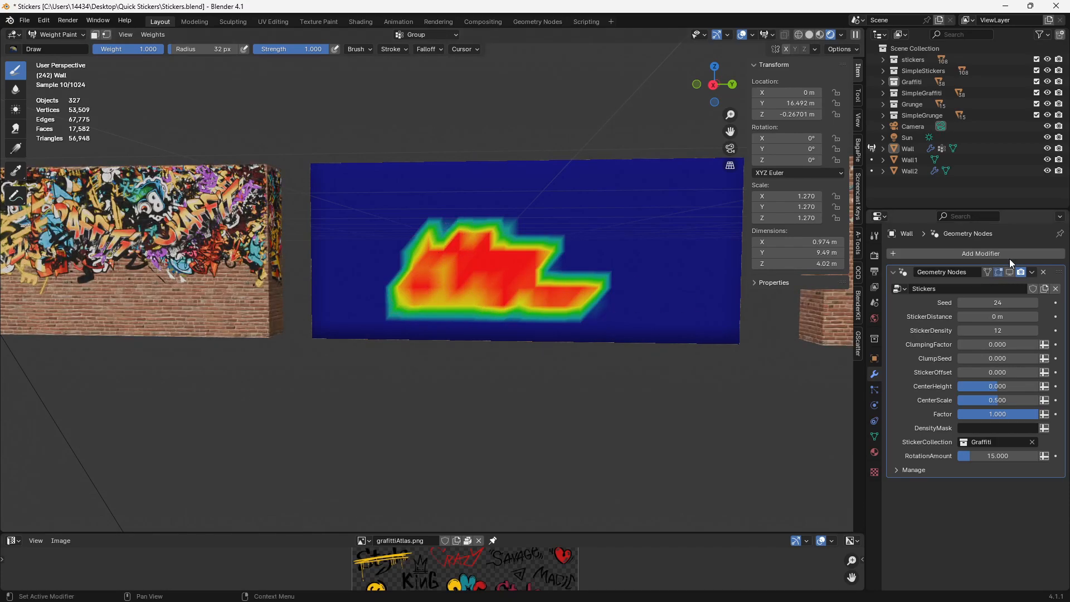
{"action": "left_click", "coordinate": [58, 34]}
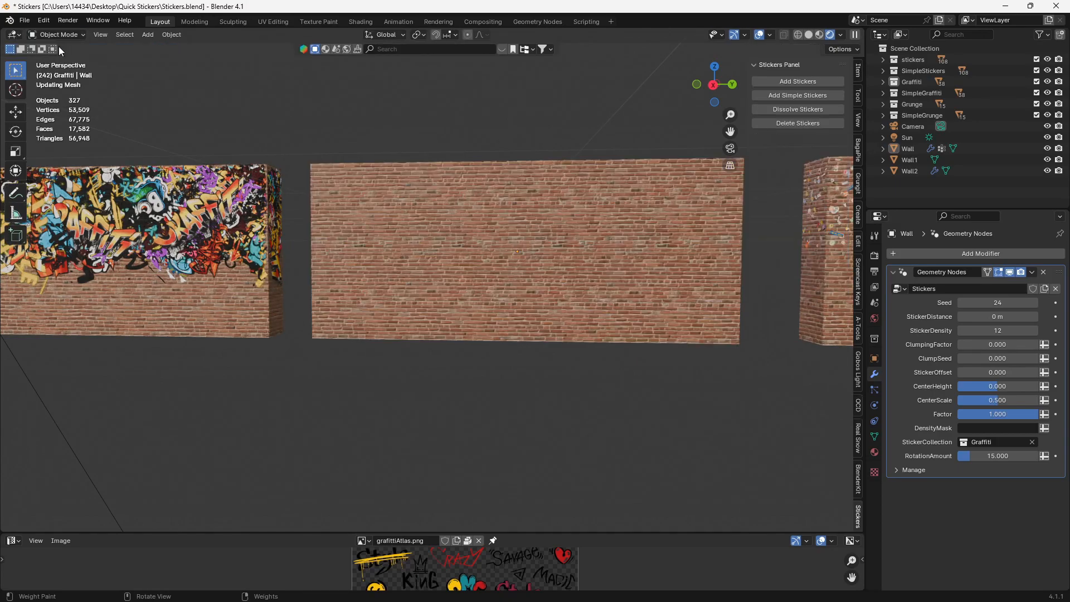
Mask sticker density with the Group weights so graffiti clusters in the painted patch
{"action": "left_click", "coordinate": [997, 428]}
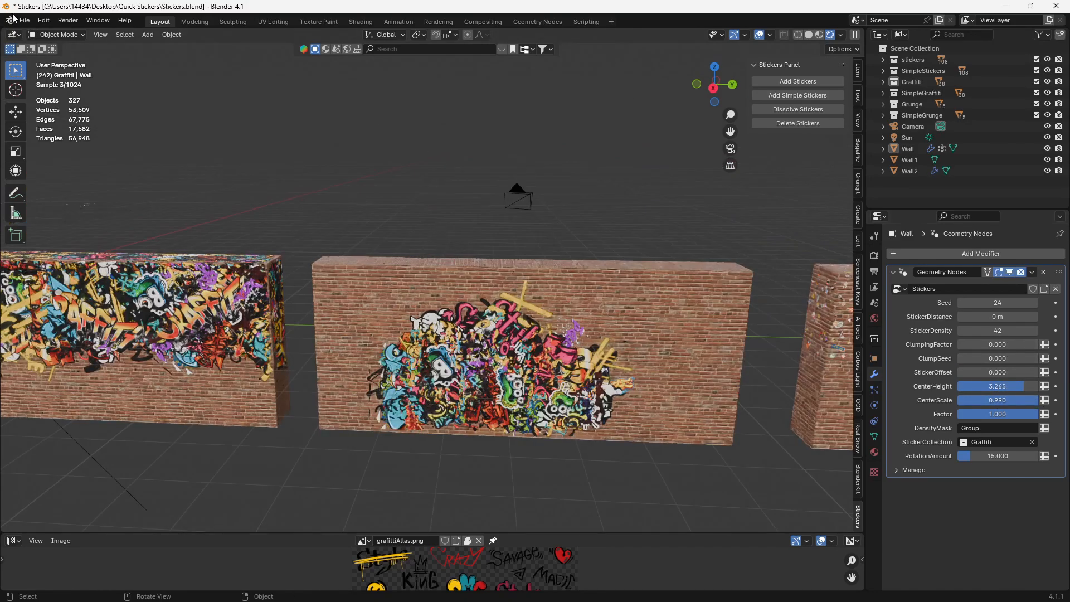
{"action": "left_click", "coordinate": [58, 34]}
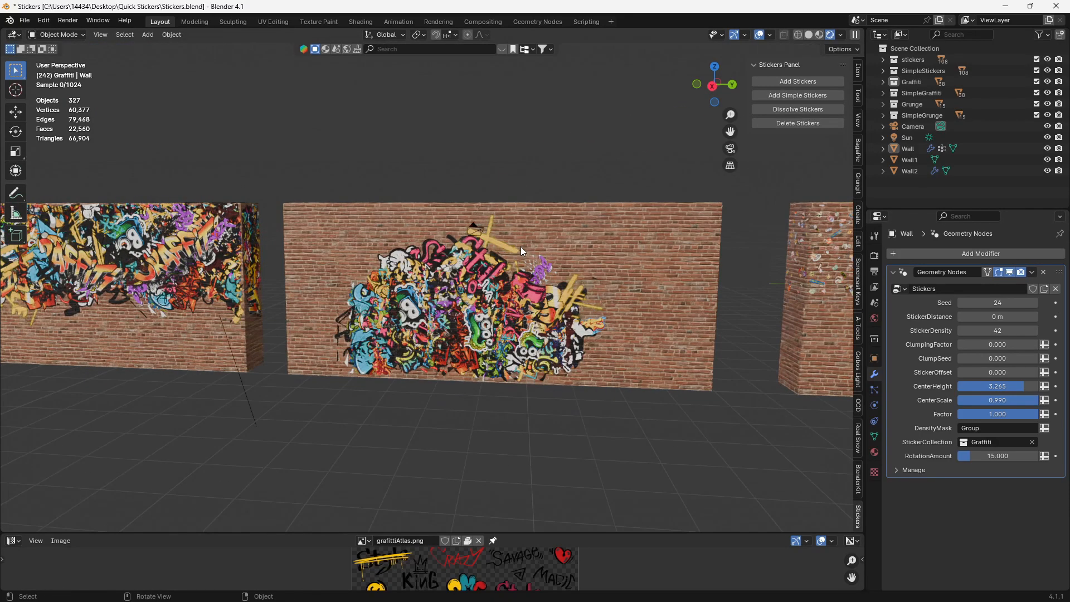
{"action": "scroll", "scroll_direction": "down", "scroll_amount": 3}
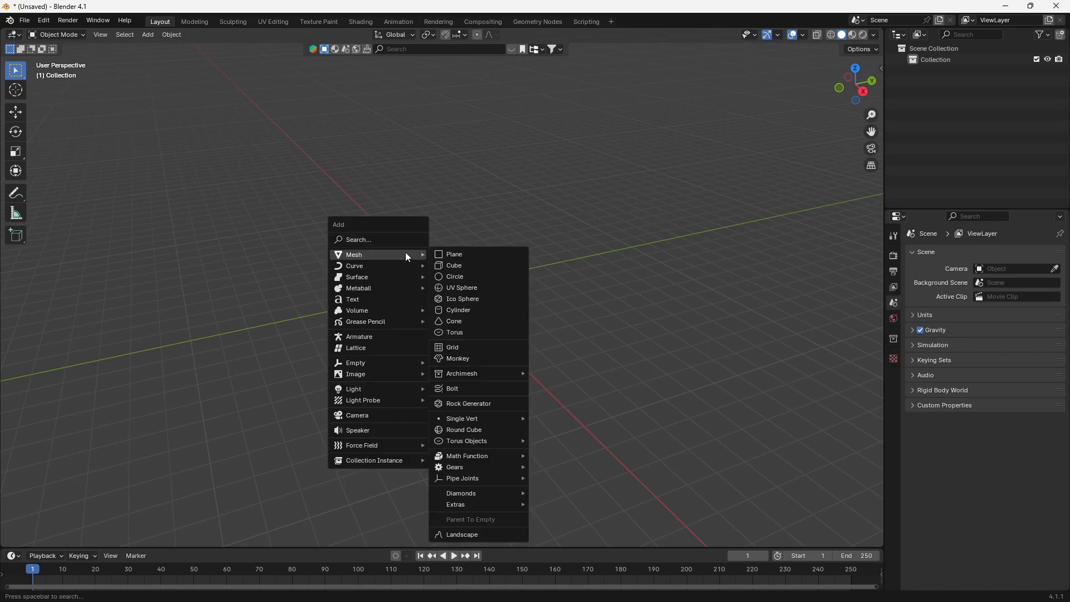
Add a cylinder, then install QuickStickers.py via Preferences and enable the Stickers add-on
{"action": "left_click", "coordinate": [458, 309]}
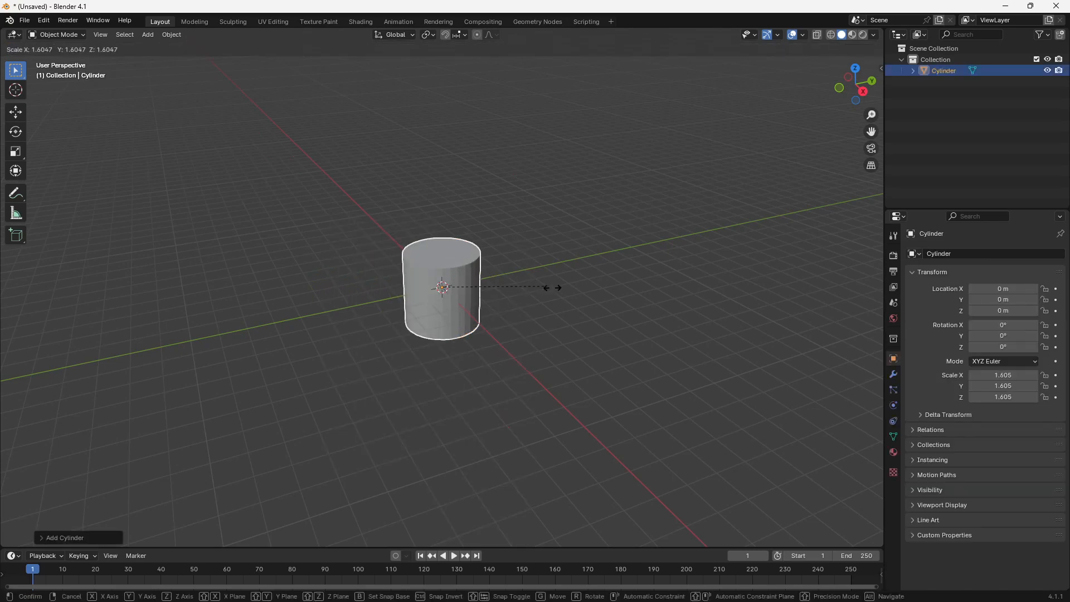
{"action": "key", "text": "Tab"}
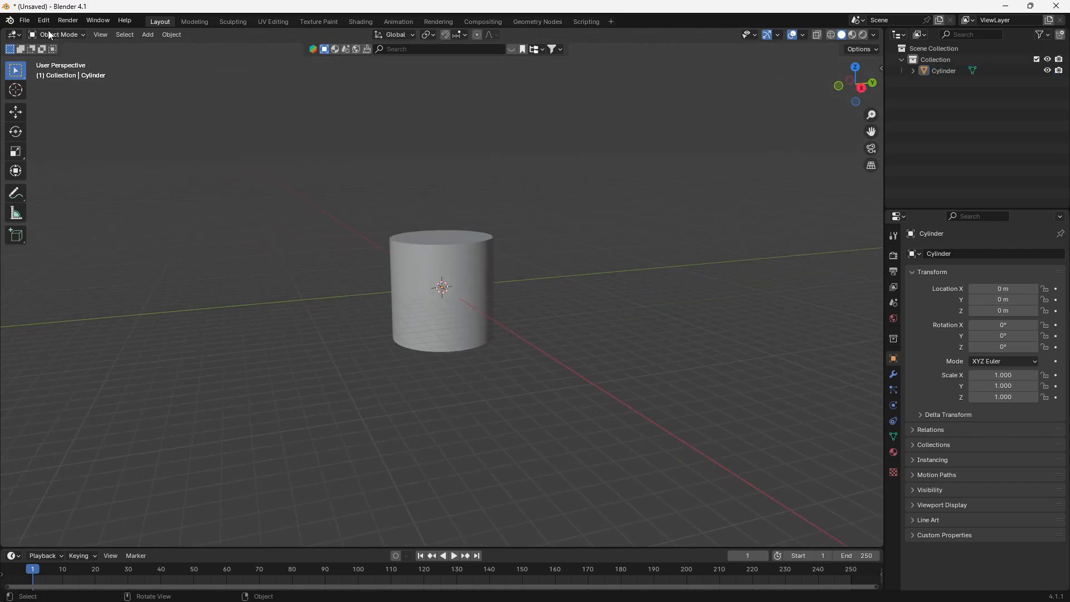
{"action": "left_click", "coordinate": [43, 21]}
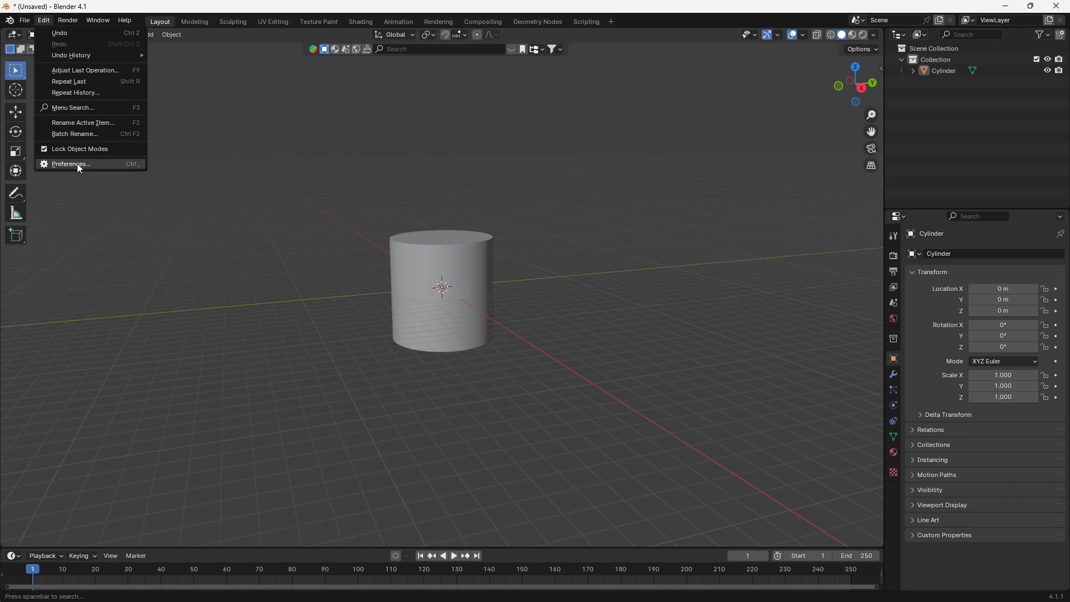
{"action": "left_click", "coordinate": [70, 164]}
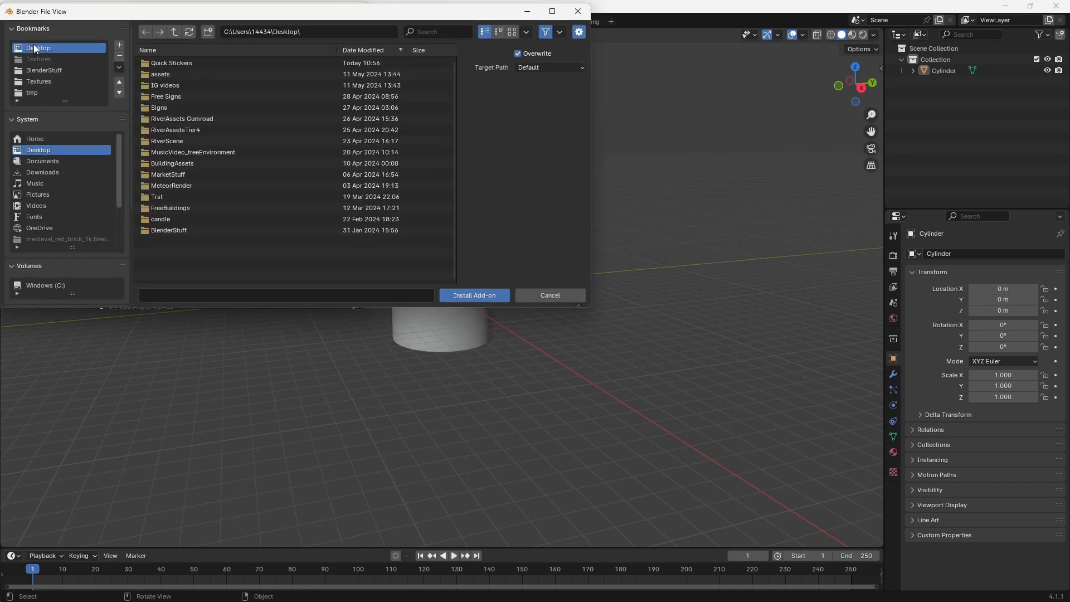
{"action": "double_click", "coordinate": [161, 73]}
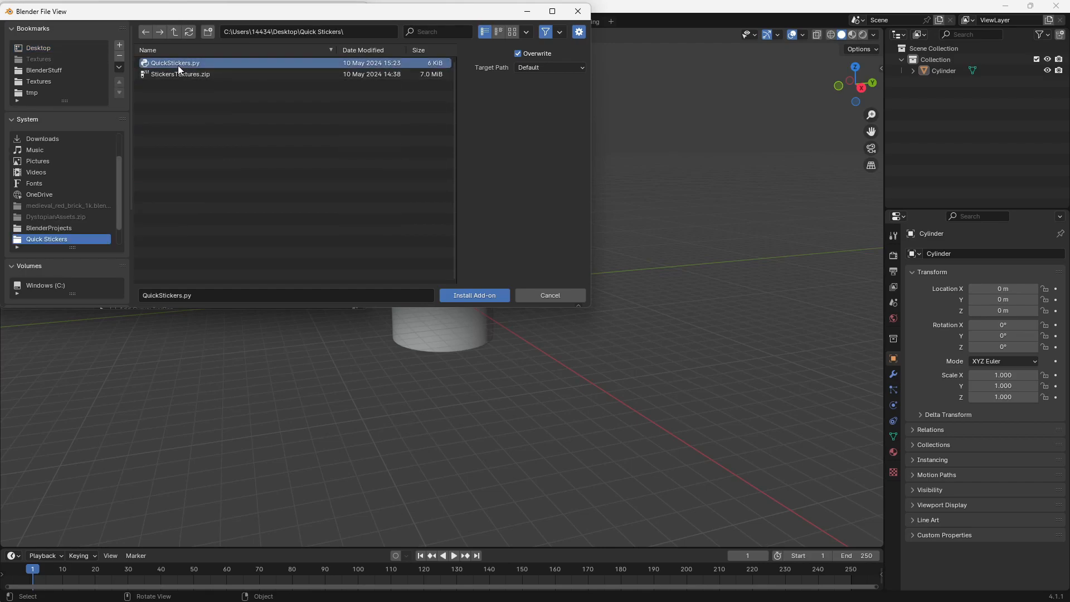
{"action": "left_click", "coordinate": [473, 294]}
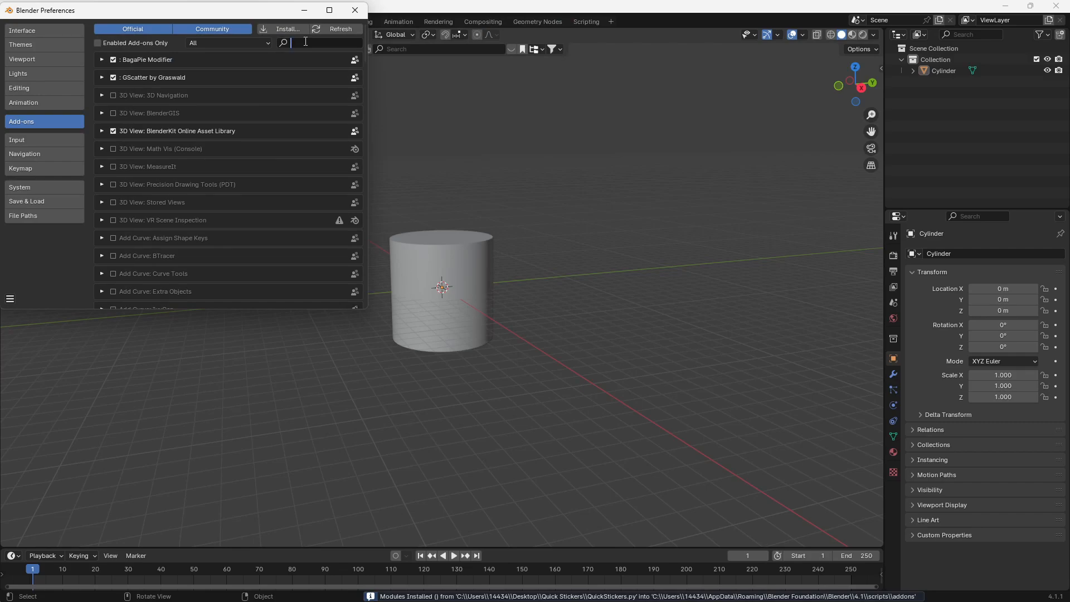
{"action": "type", "text": "stick"}
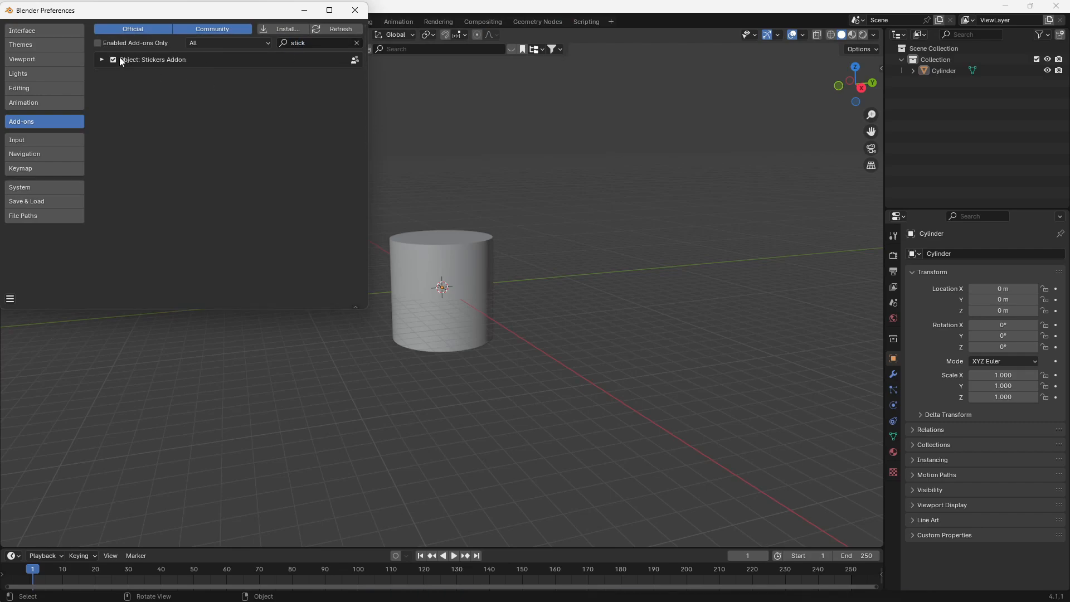
{"action": "left_click", "coordinate": [354, 9]}
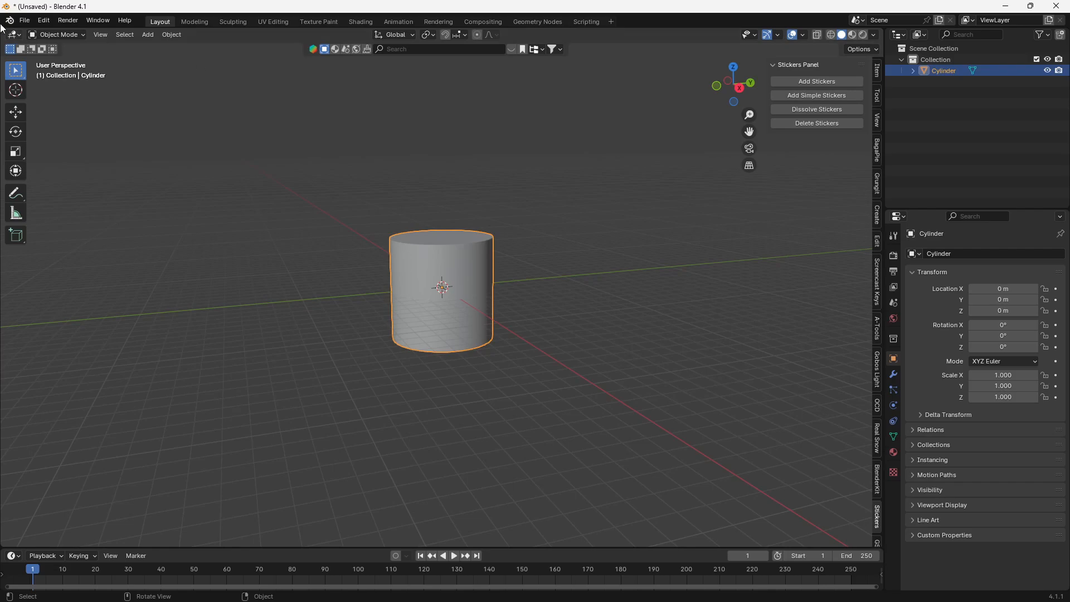
Append the sticker collection from Quick Stickers/Stickers.blend into the scene
{"action": "left_click", "coordinate": [23, 20]}
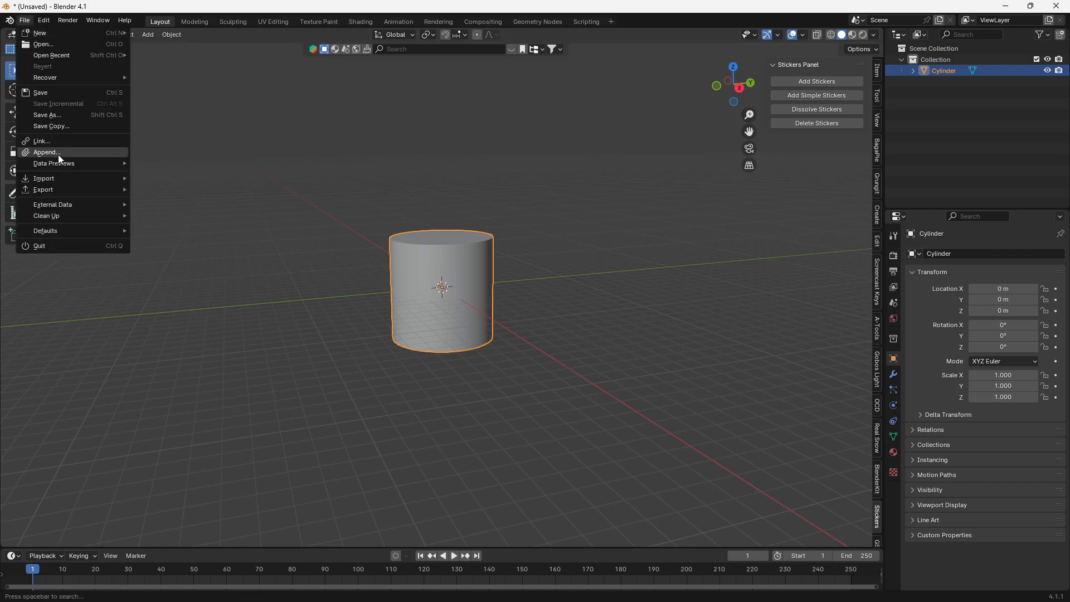
{"action": "left_click", "coordinate": [46, 152]}
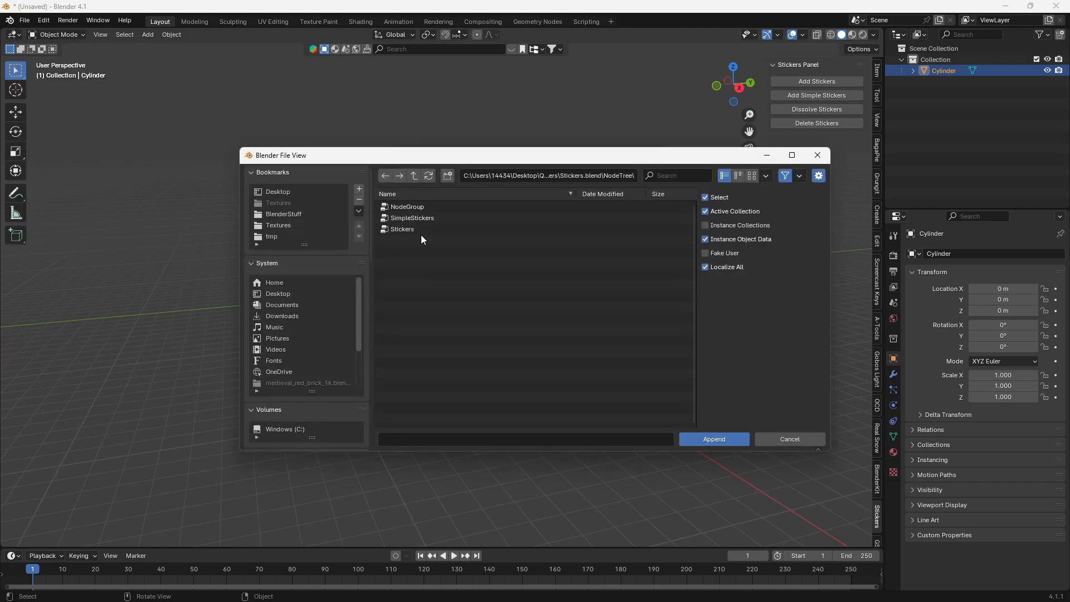
{"action": "left_click", "coordinate": [412, 217]}
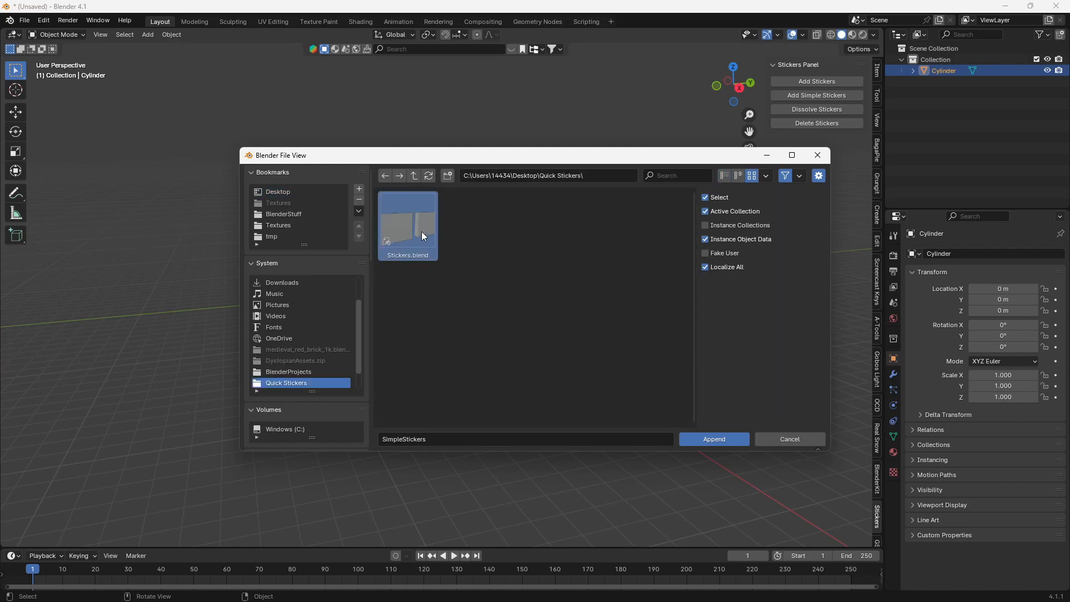
{"action": "double_click", "coordinate": [407, 219]}
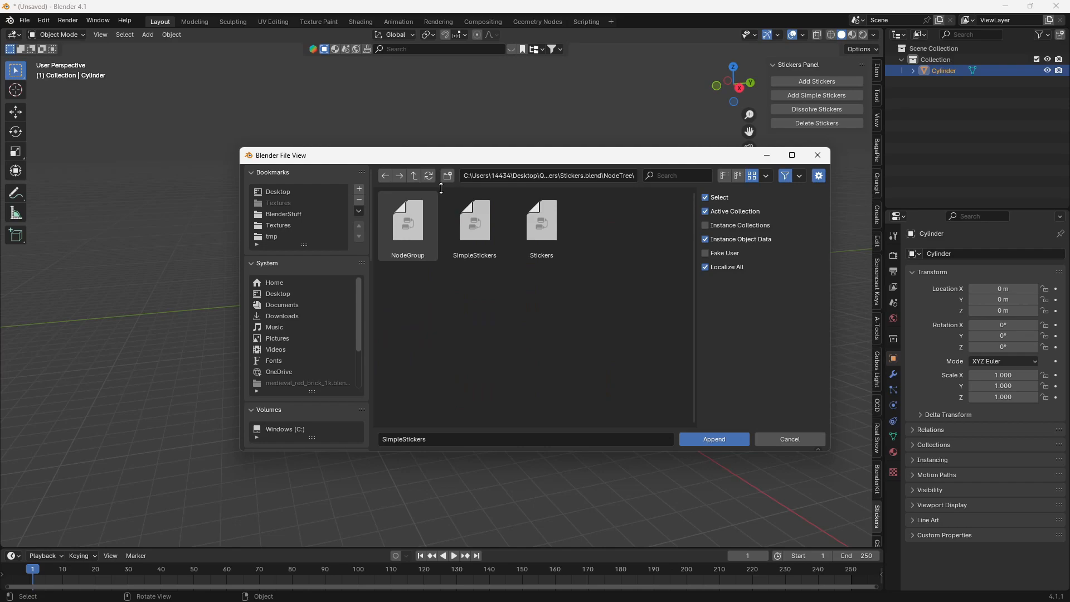
{"action": "left_click", "coordinate": [713, 438]}
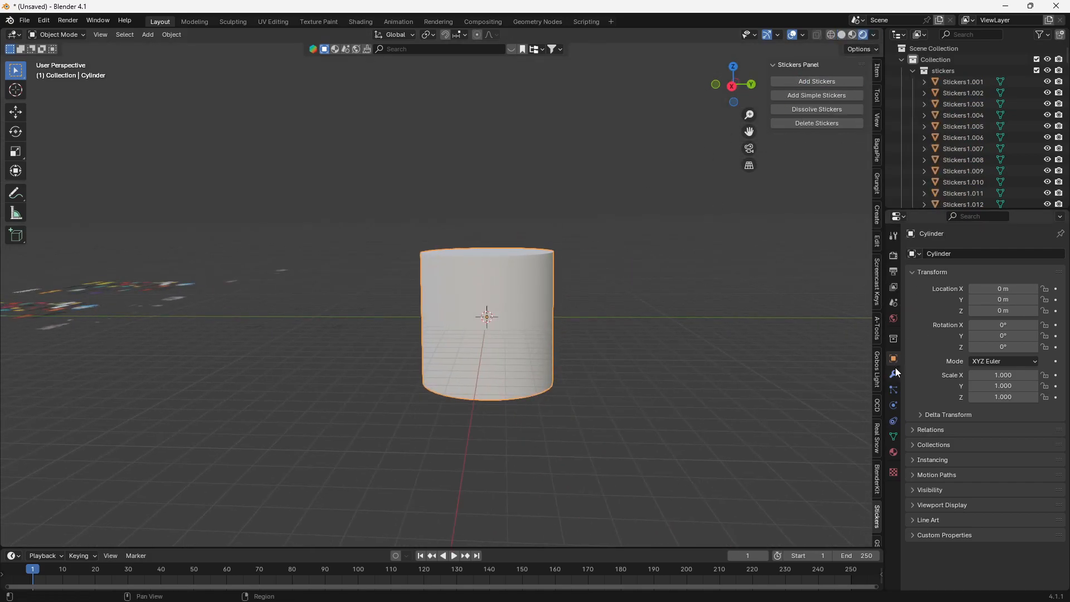
Set the cylinder's Stickers modifier to draw from the Graffiti collection
{"action": "left_click", "coordinate": [893, 374]}
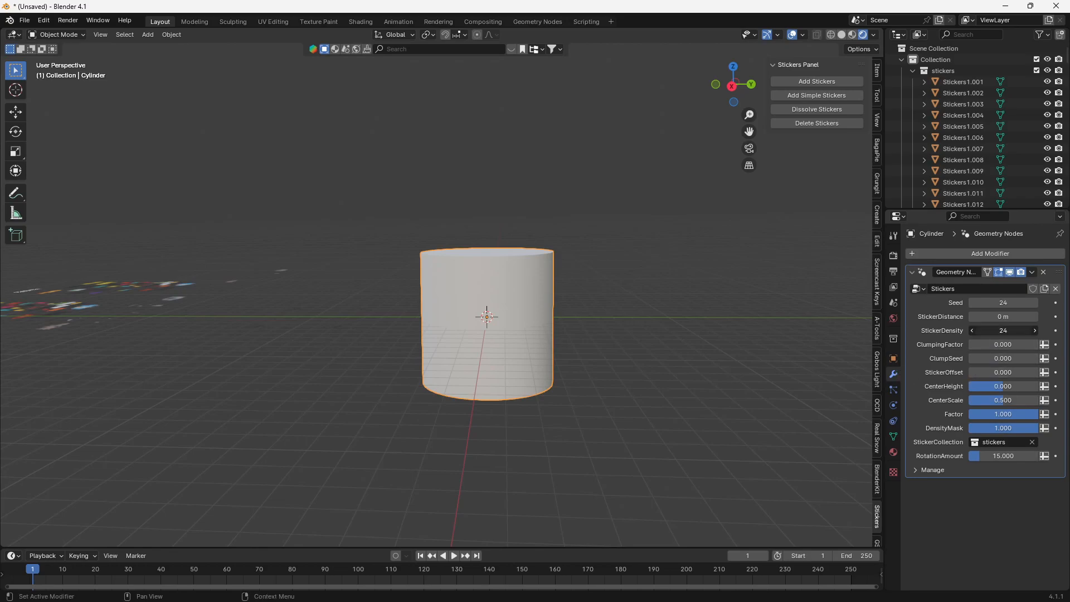
{"action": "left_click", "coordinate": [993, 441]}
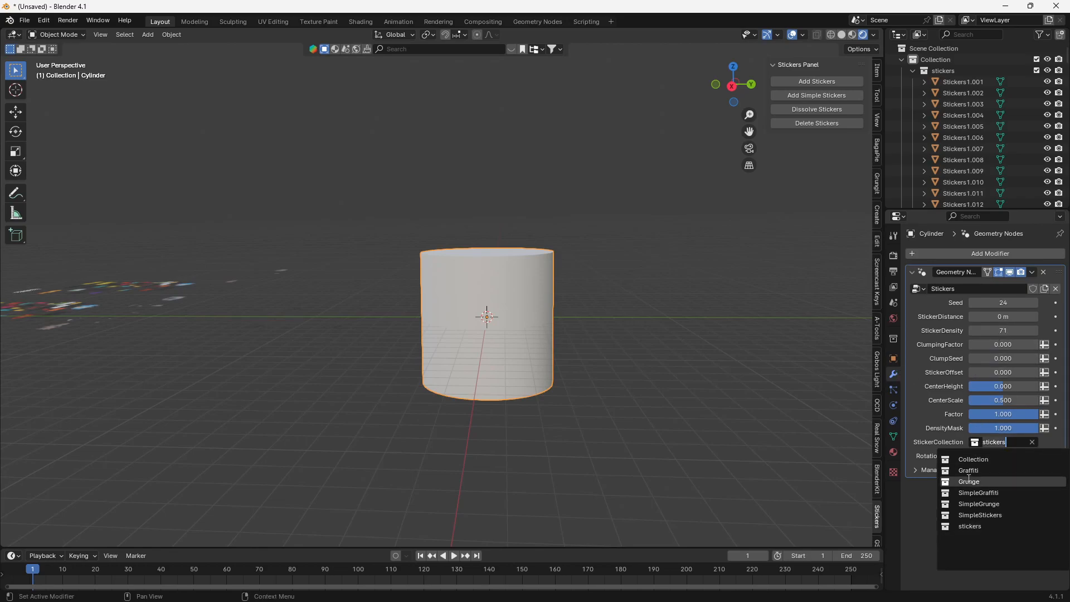
{"action": "left_click", "coordinate": [968, 470]}
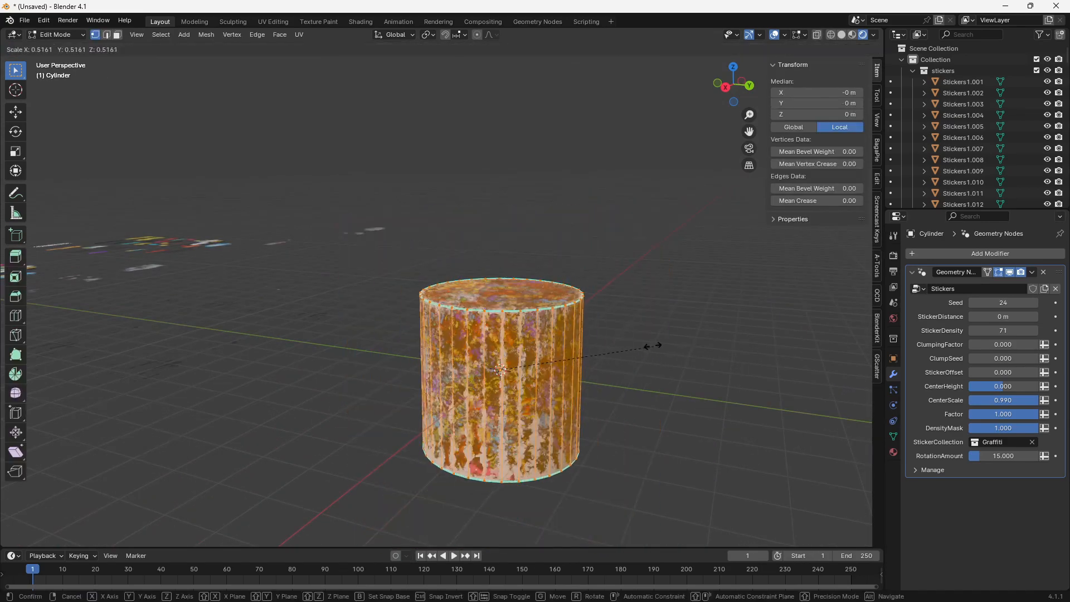
Confirm the resized cylinder, then toggle back into Edit Mode on its mesh
{"action": "left_click", "coordinate": [58, 34]}
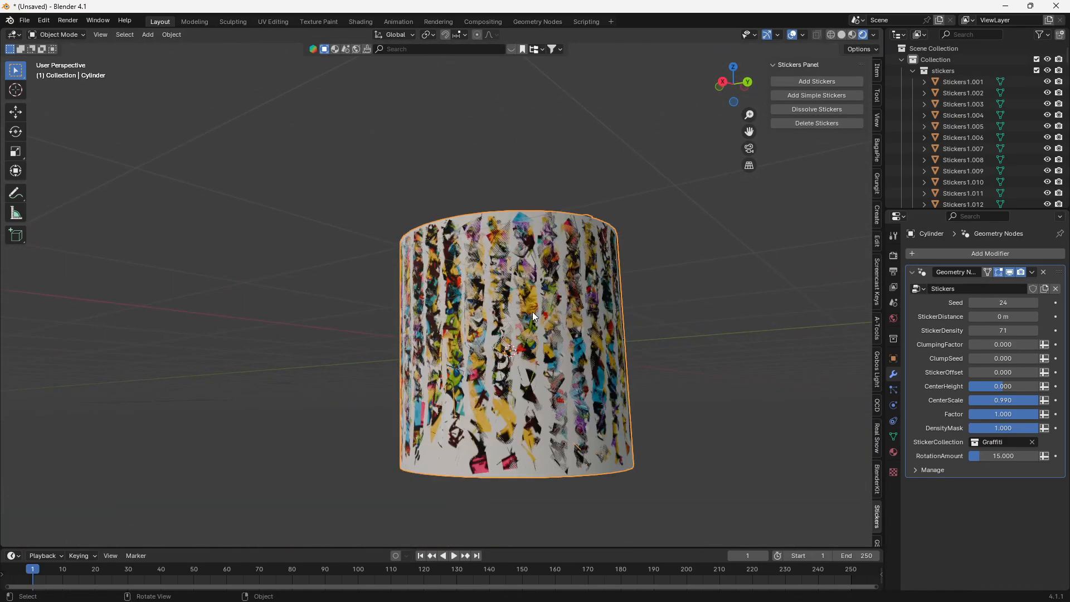
{"action": "key", "text": "Tab"}
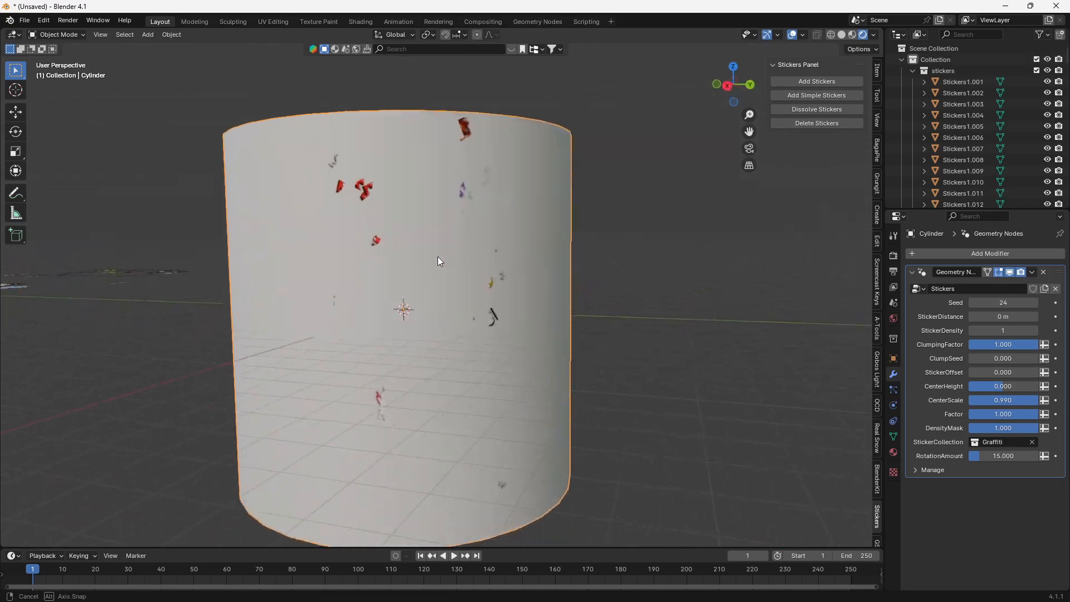
{"action": "key", "text": "Tab"}
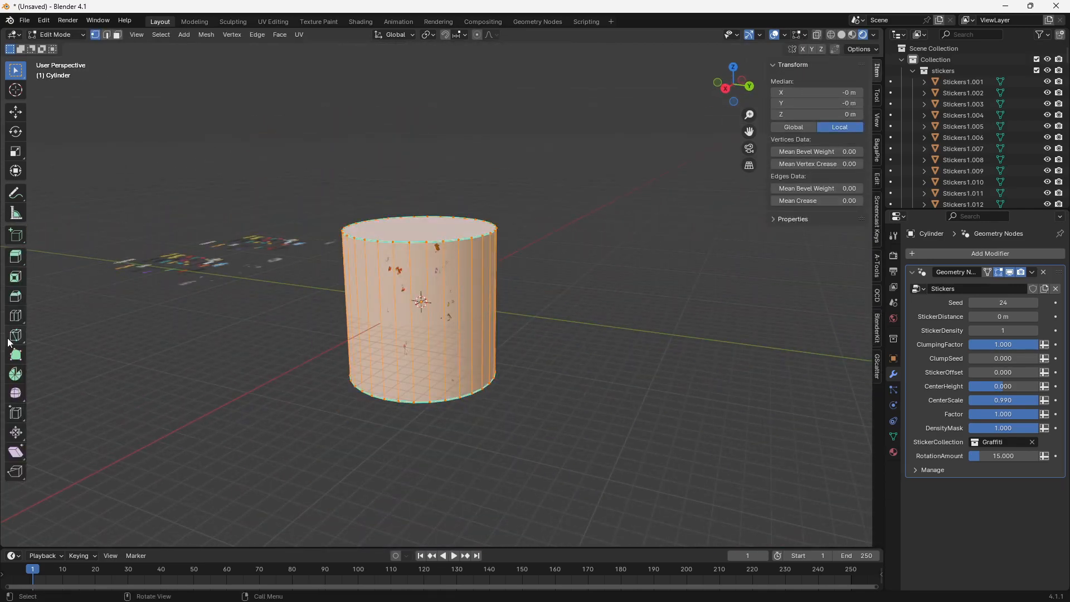
{"action": "left_click", "coordinate": [15, 314]}
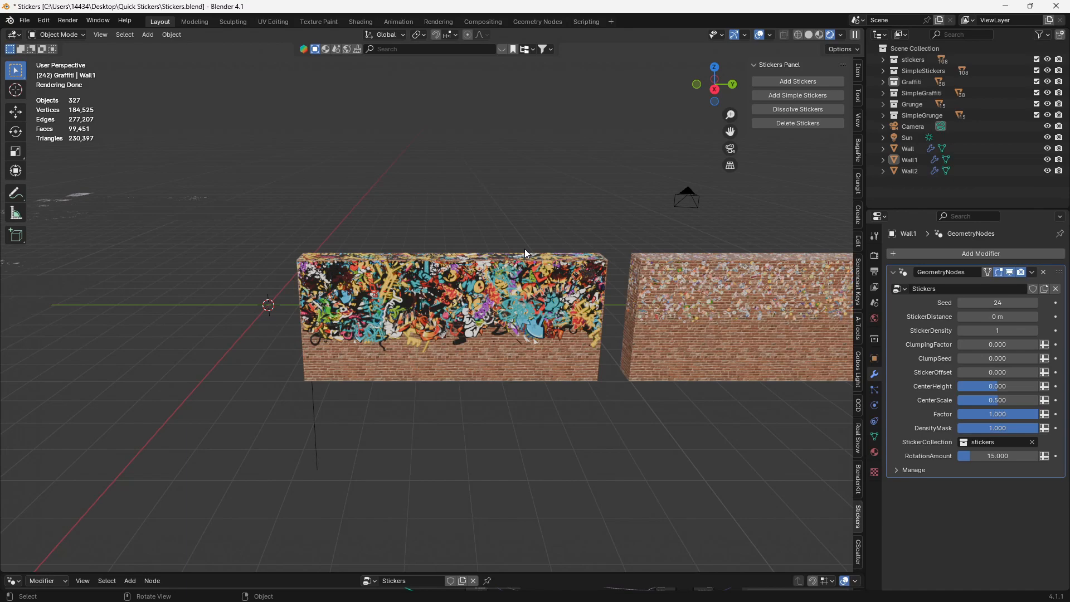
{"action": "mouse_move", "coordinate": [646, 268]}
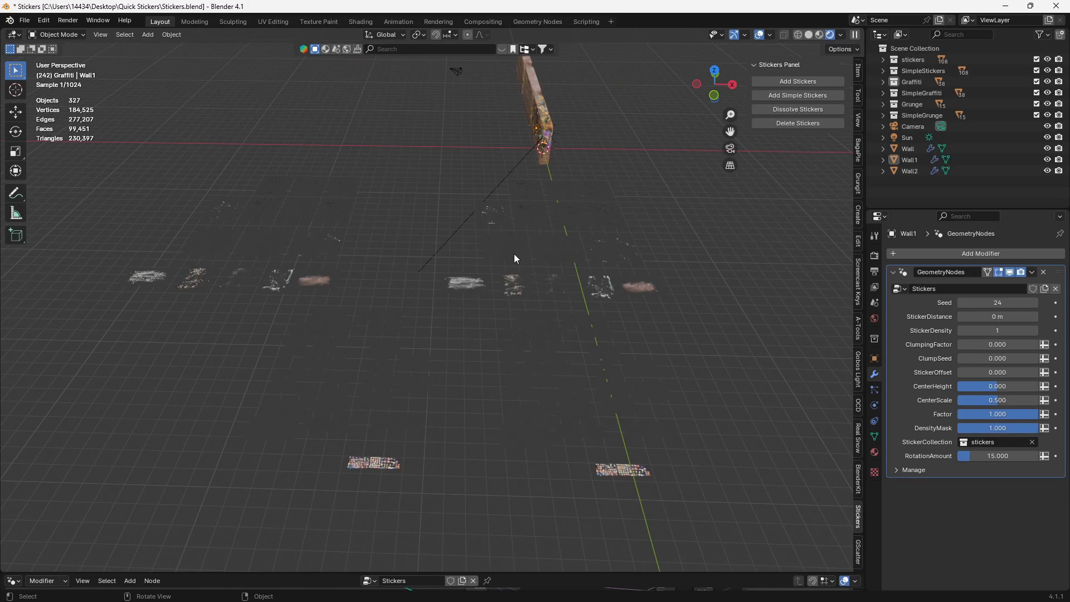
Select the middle brick Wall object in the Stickers.blend scene
{"action": "left_click", "coordinate": [923, 70]}
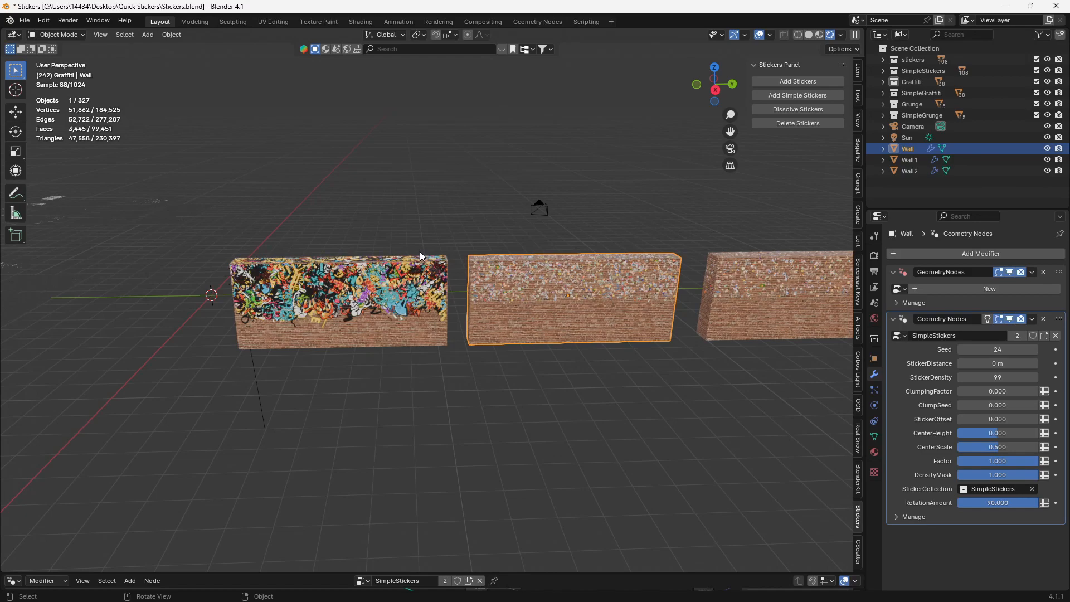
{"action": "left_click", "coordinate": [797, 81]}
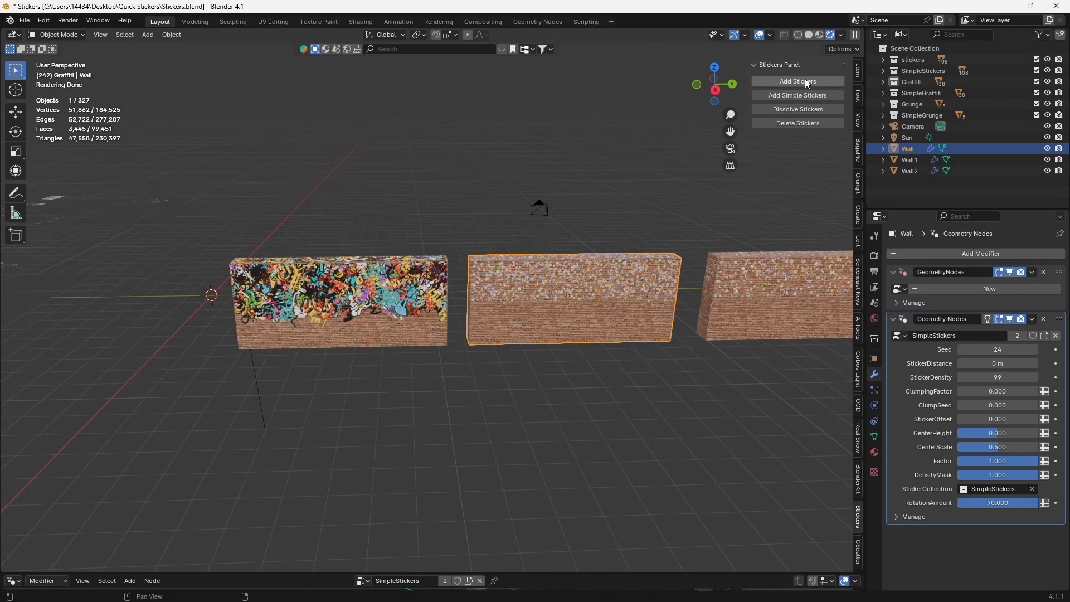
{"action": "mouse_move", "coordinate": [473, 197]}
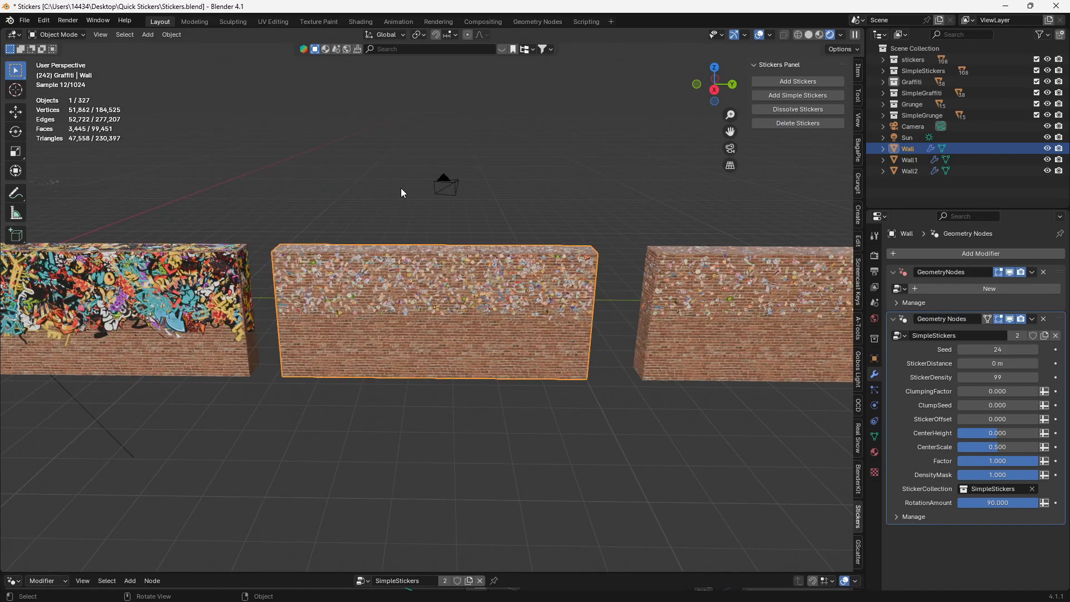
{"action": "mouse_move", "coordinate": [705, 188]}
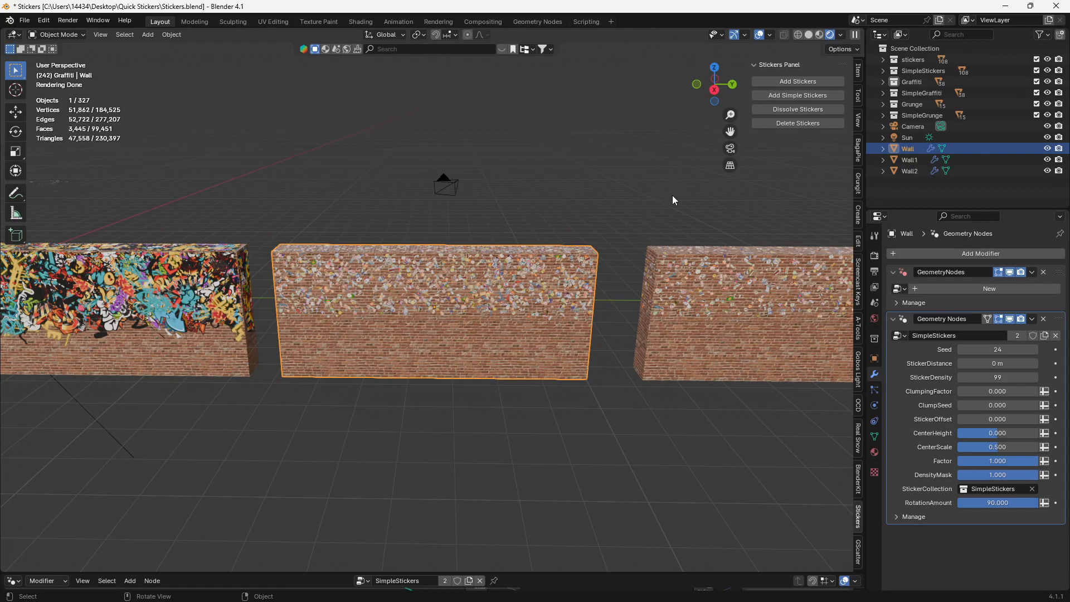
{"action": "mouse_move", "coordinate": [668, 194]}
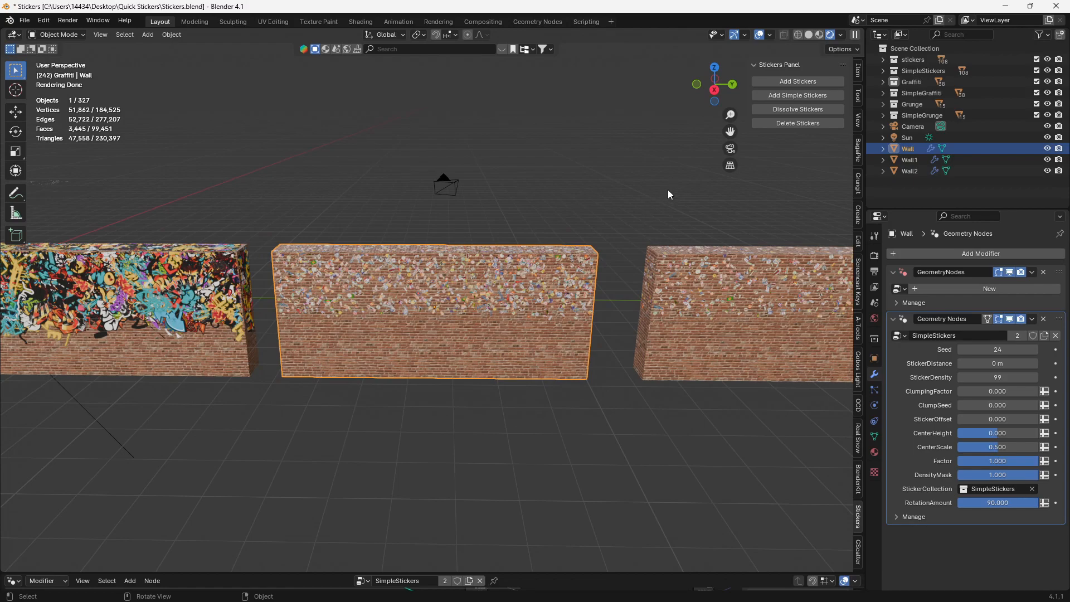